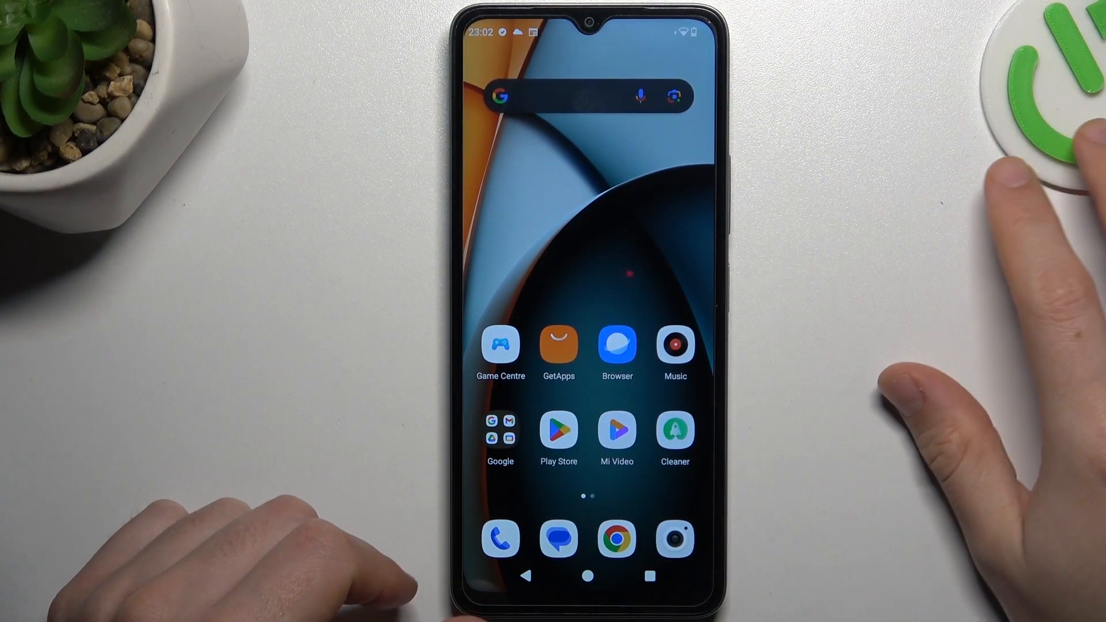
Launch the Camera app and open its settings, scrolled to general options
{"action": "left_click", "coordinate": [674, 539]}
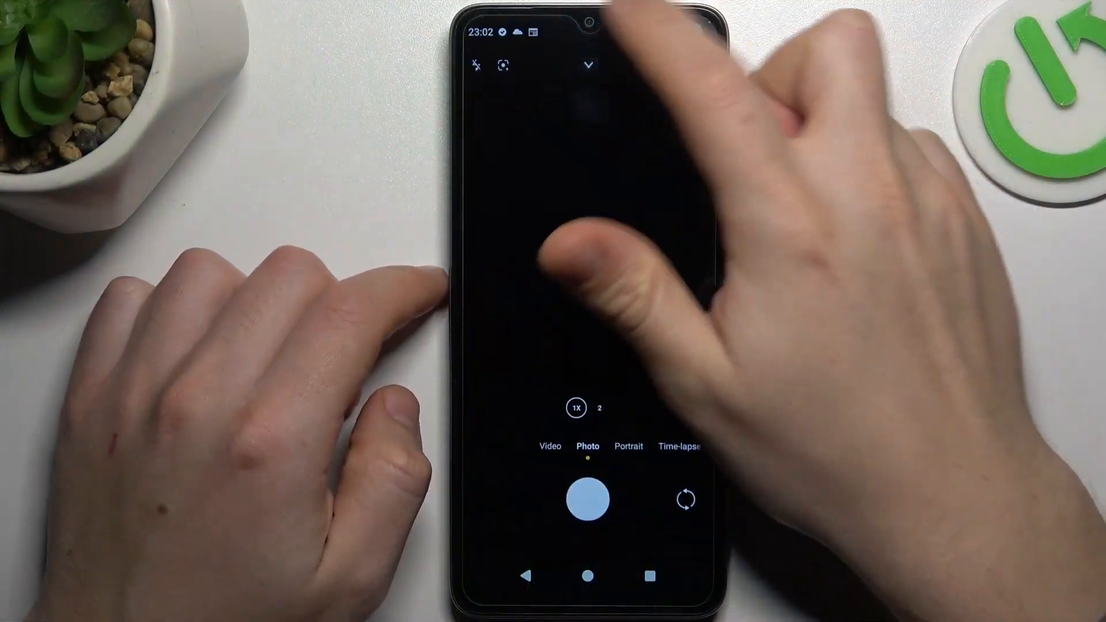
{"action": "left_click", "coordinate": [588, 65]}
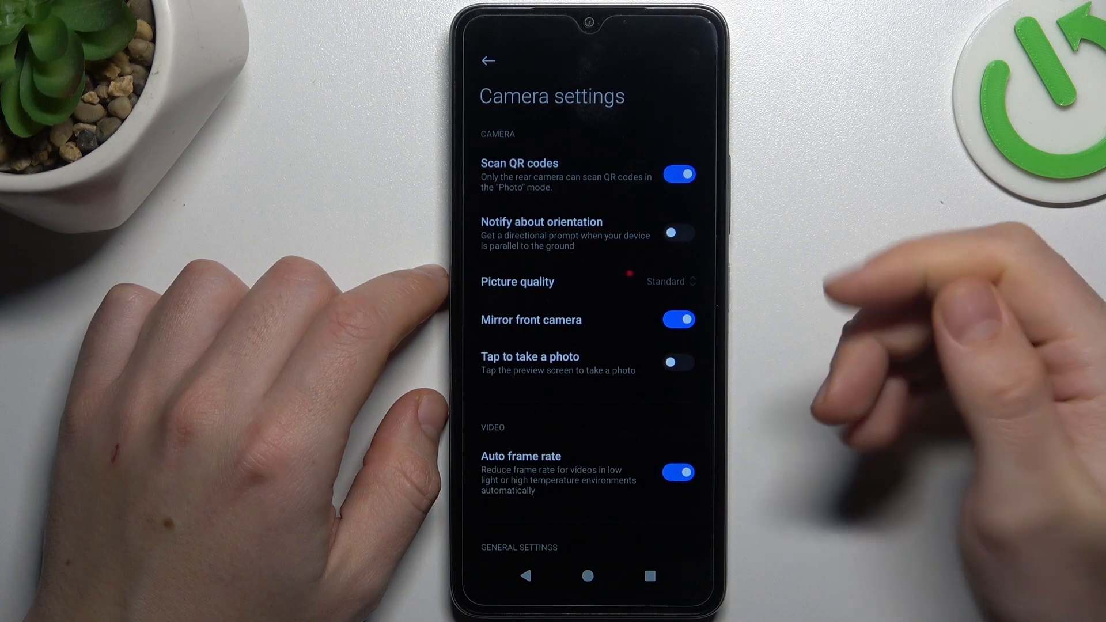
{"action": "scroll", "scroll_direction": "down", "scroll_amount": 3}
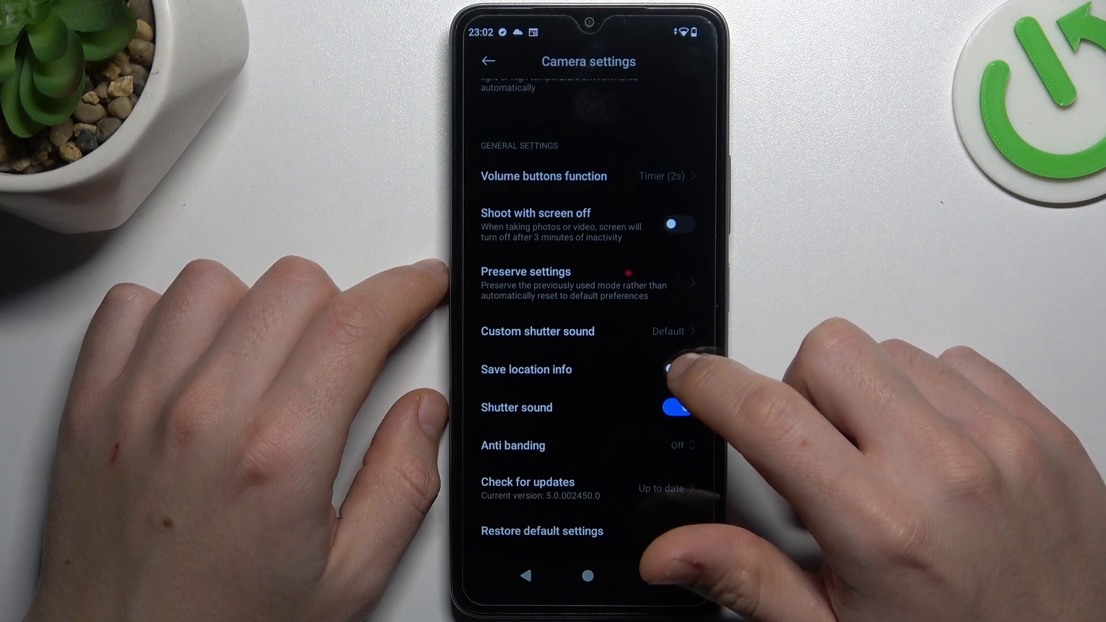
Toggle 'Save location info' on then off, and return to the photo viewfinder
{"action": "left_click", "coordinate": [677, 368]}
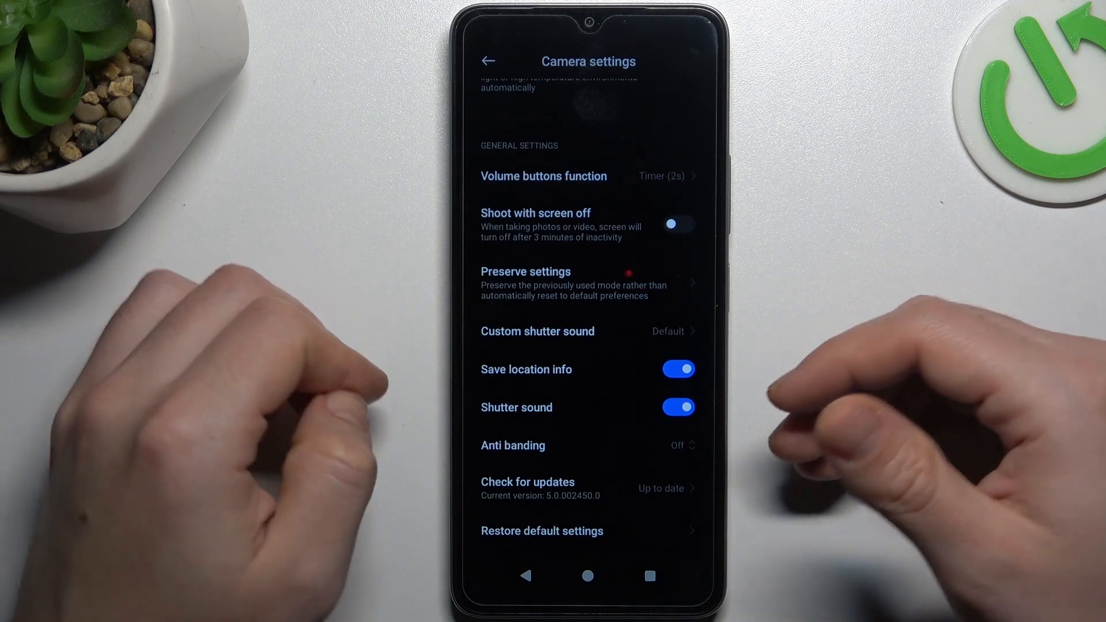
{"action": "left_click", "coordinate": [676, 369]}
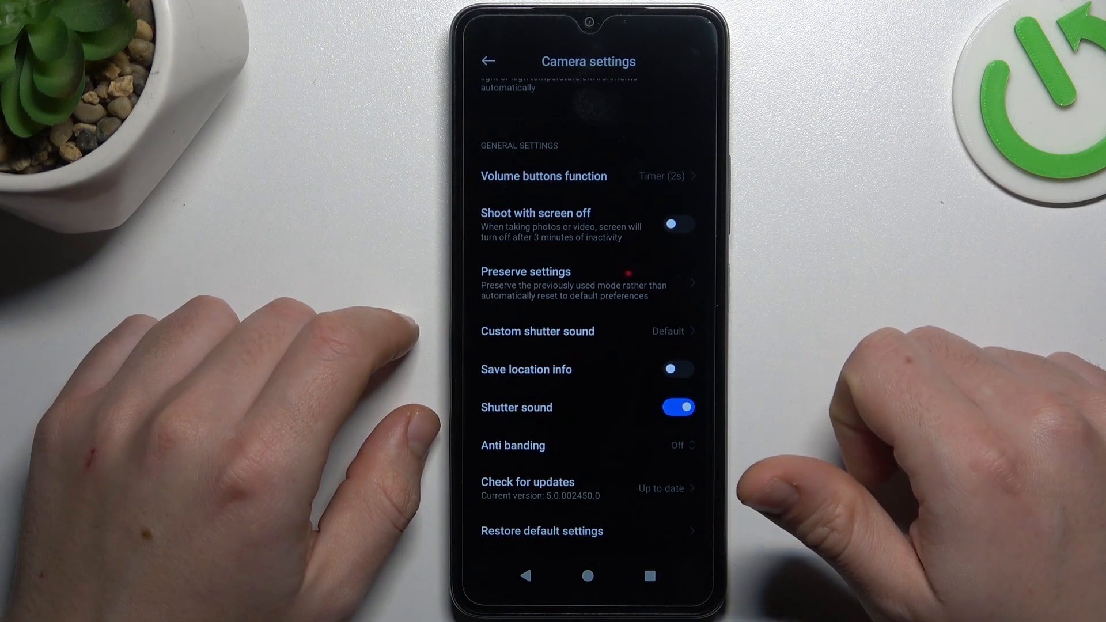
{"action": "left_click", "coordinate": [489, 60]}
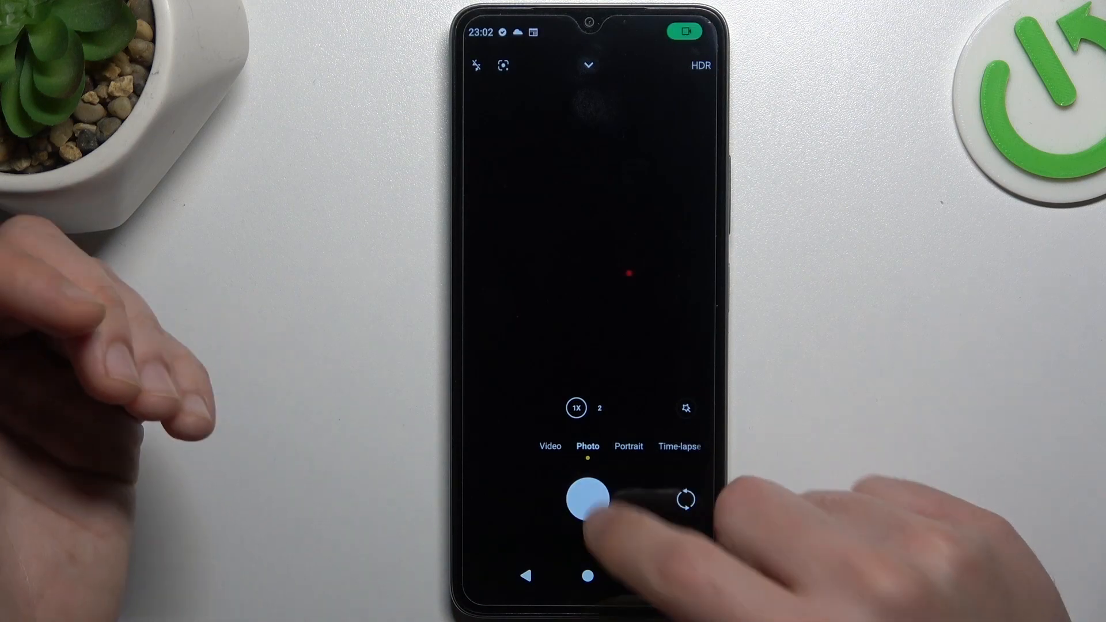
{"action": "left_click", "coordinate": [588, 500]}
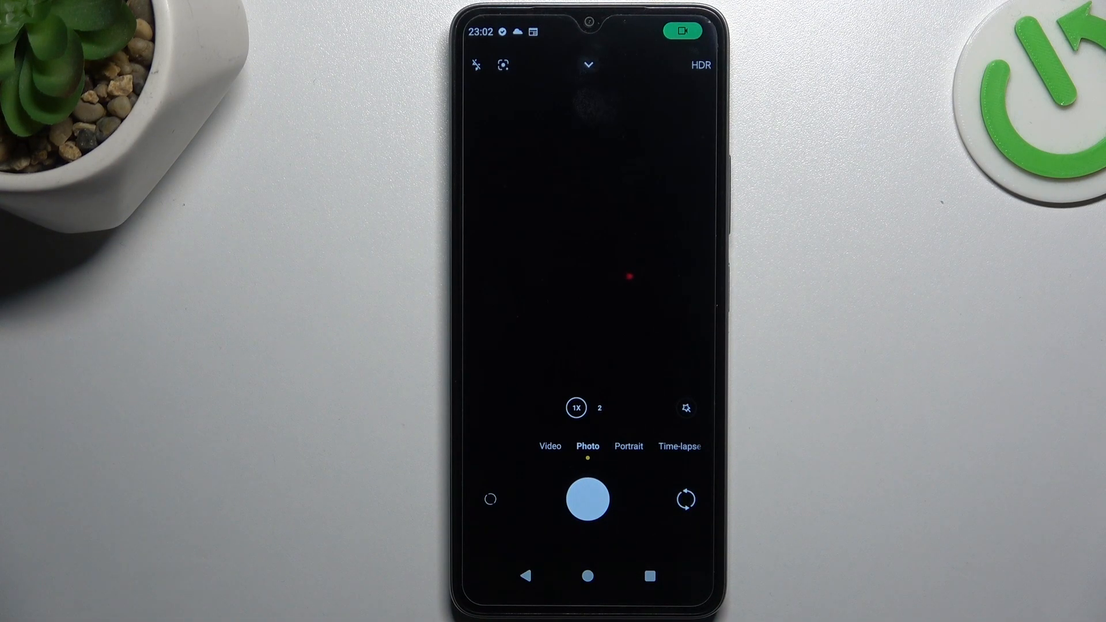